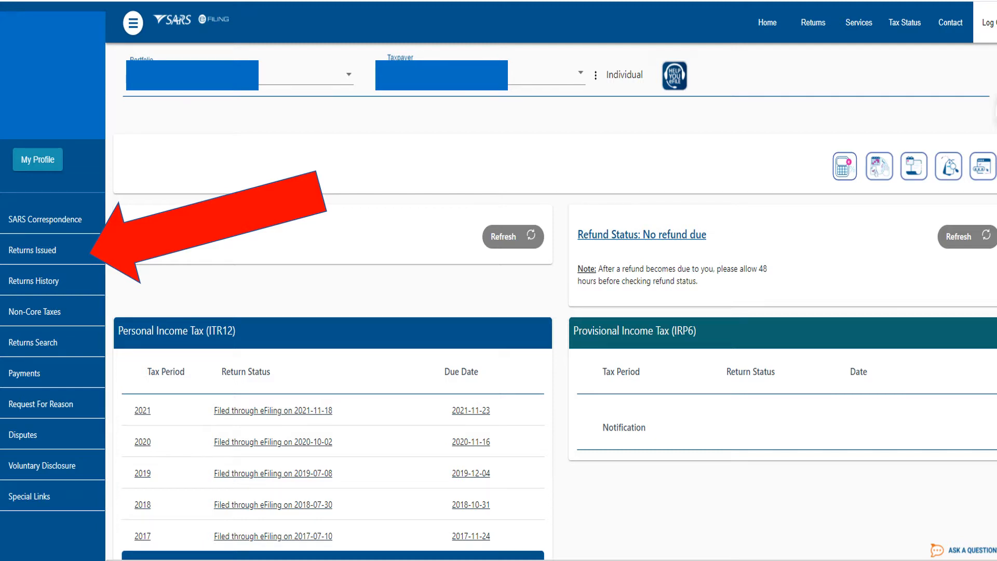
# Step: Go to Returns History from the eFiling dashboard sidebar
pyautogui.click(32, 250)
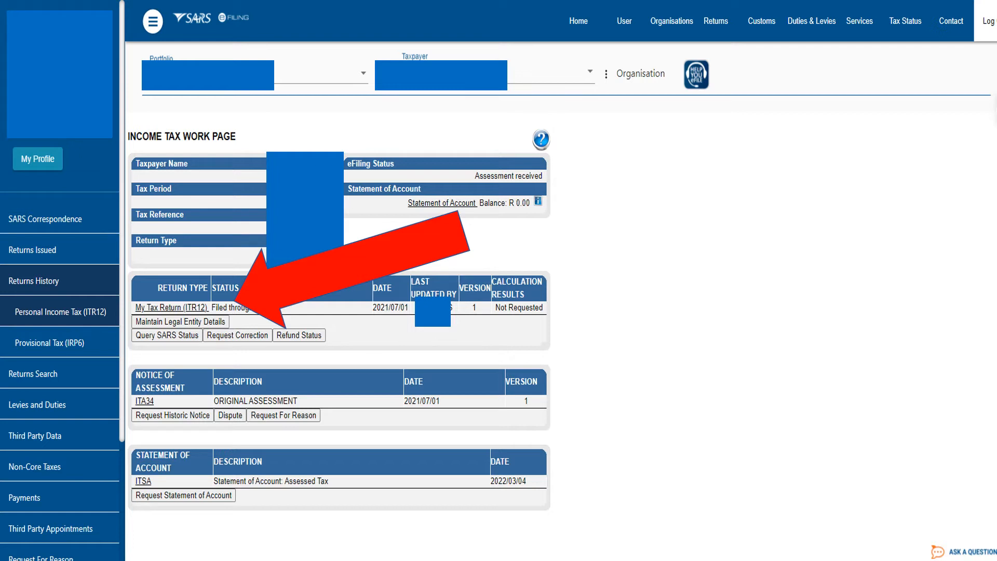
# Step: Open the My Tax Return (ITR12) link from the Income Tax Work Page
pyautogui.click(172, 307)
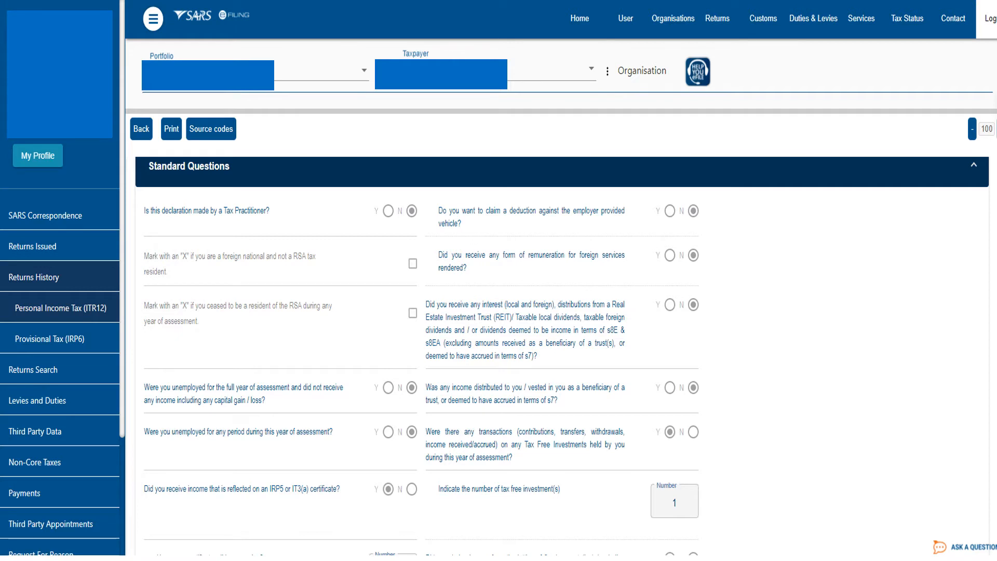
pyautogui.scroll(-3)
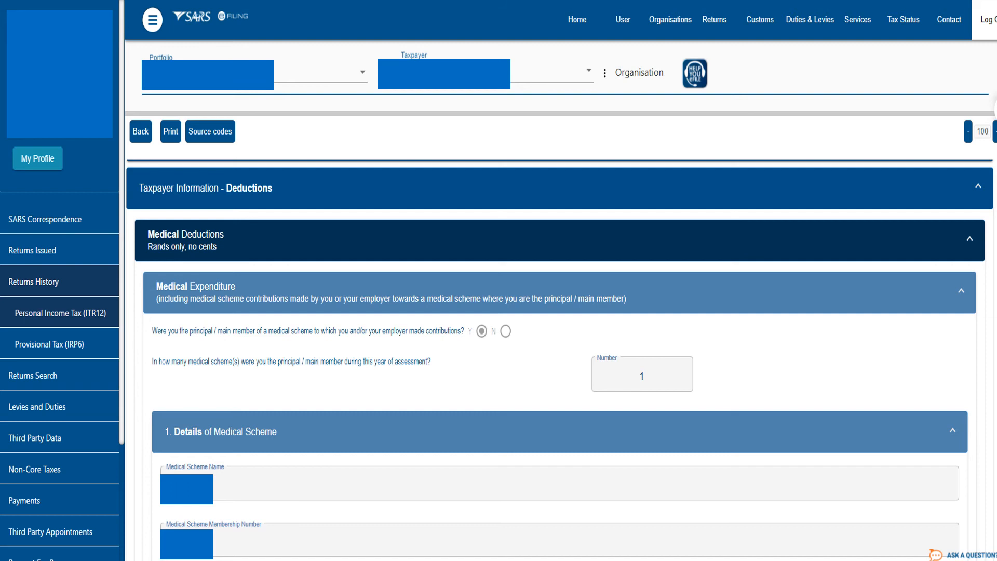
# Step: Scroll past the medical scheme fields 4005 and 4020 down to the Declaration dated 2022/3/11
pyautogui.scroll(-3)
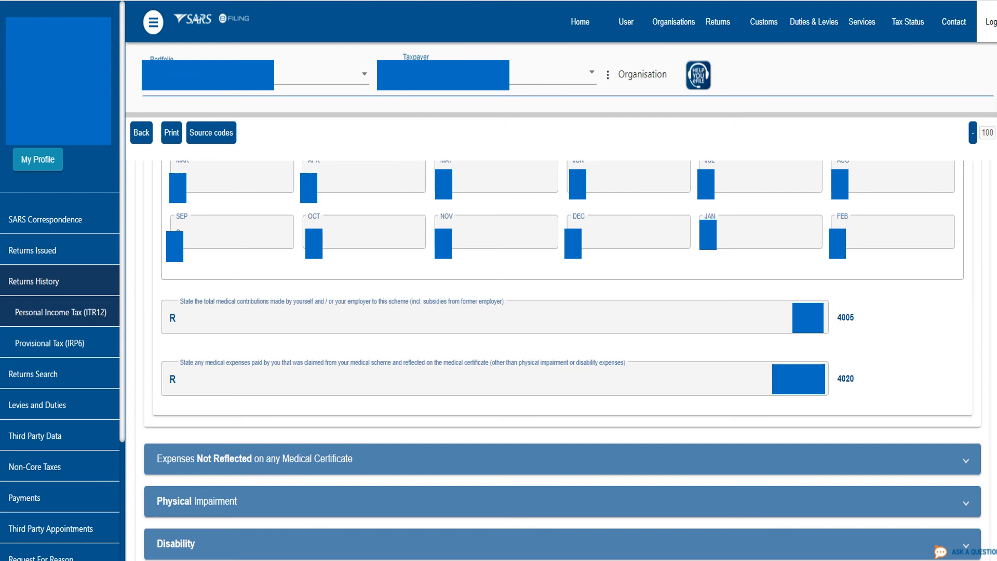
pyautogui.scroll(-3)
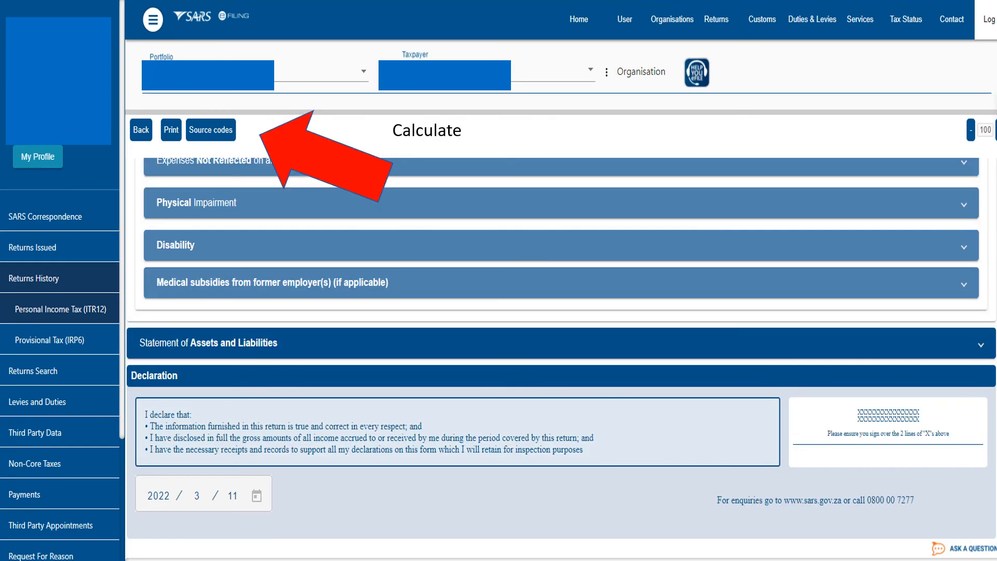